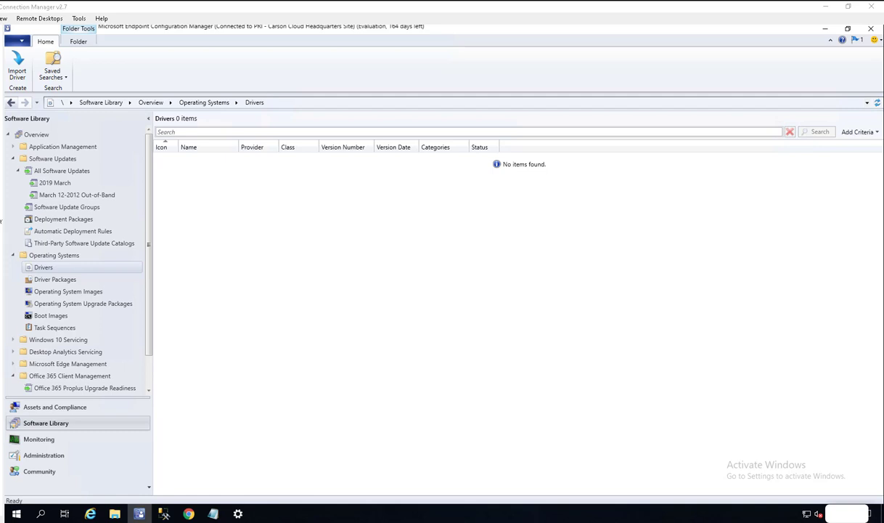
pyautogui.moveTo(235, 433)
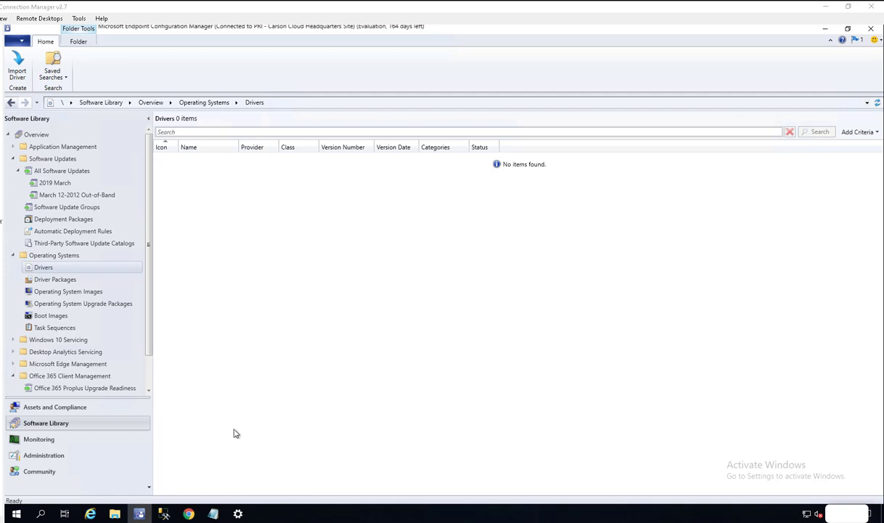
pyautogui.moveTo(255, 395)
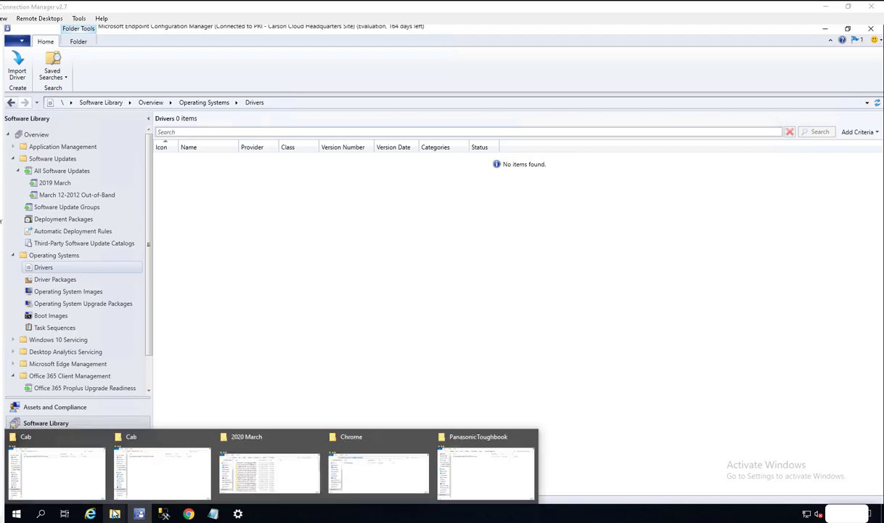
# - Start Import Driver with a UNC source folder, then dismiss the folder validation error
pyautogui.click(377, 472)
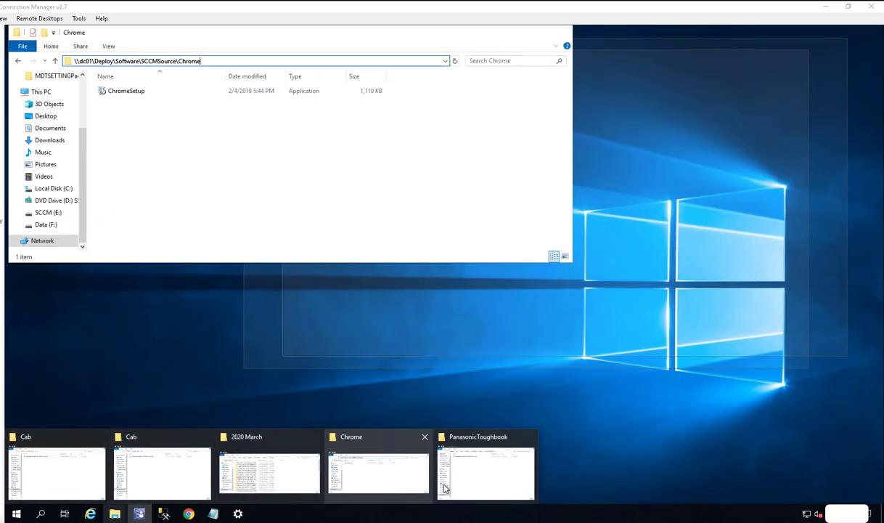
pyautogui.click(485, 470)
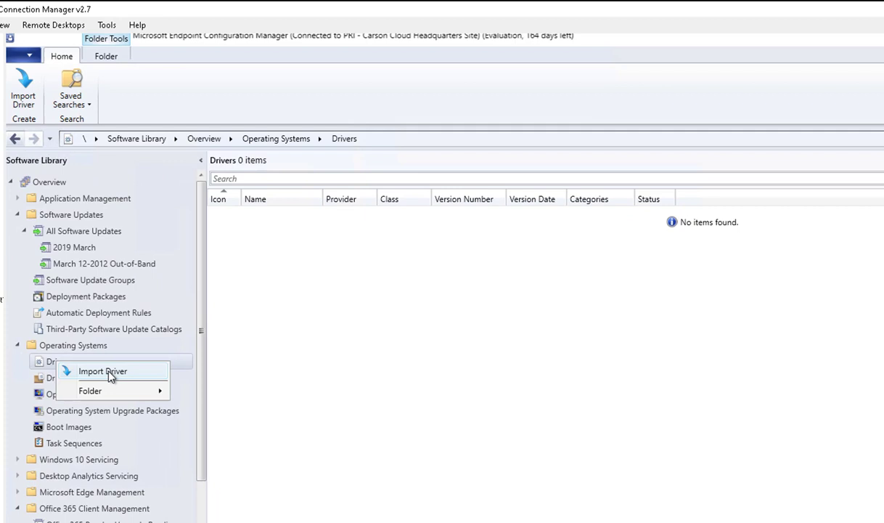
pyautogui.click(102, 371)
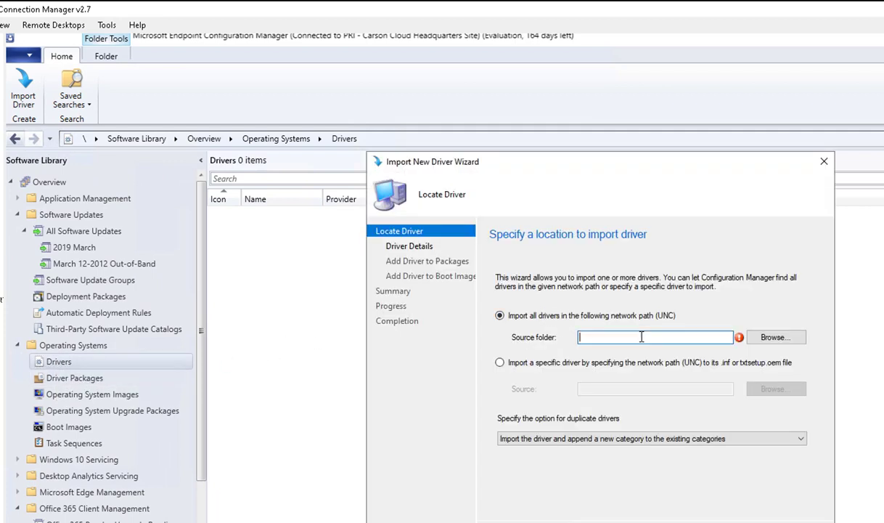
pyautogui.click(775, 337)
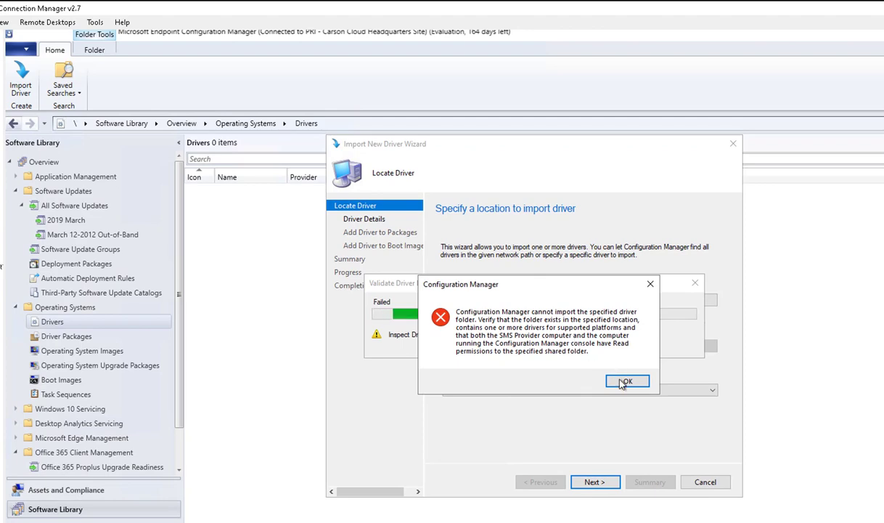
pyautogui.click(627, 381)
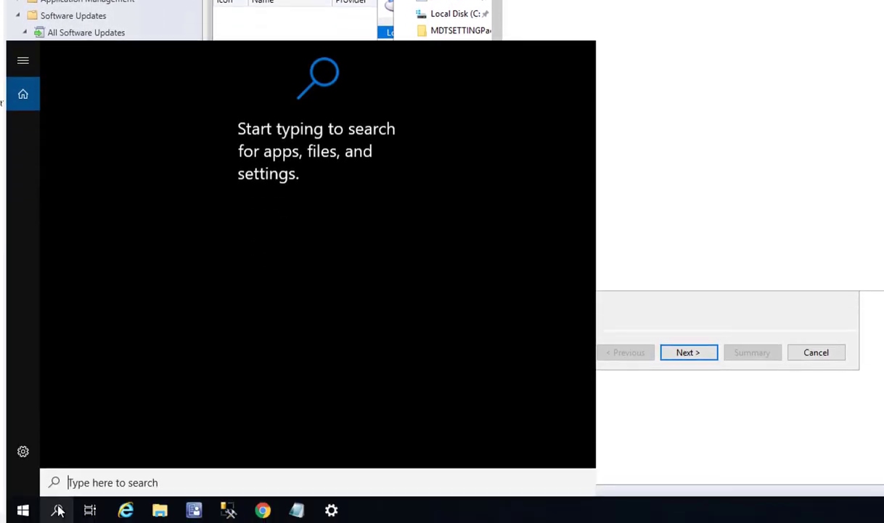
# - Type 'expand c:\cab\54GHJ_MK3_Win10x64_1703_1709_1803_V1.00.cab -F:* C:\temp' in Command Prompt
pyautogui.write('com')
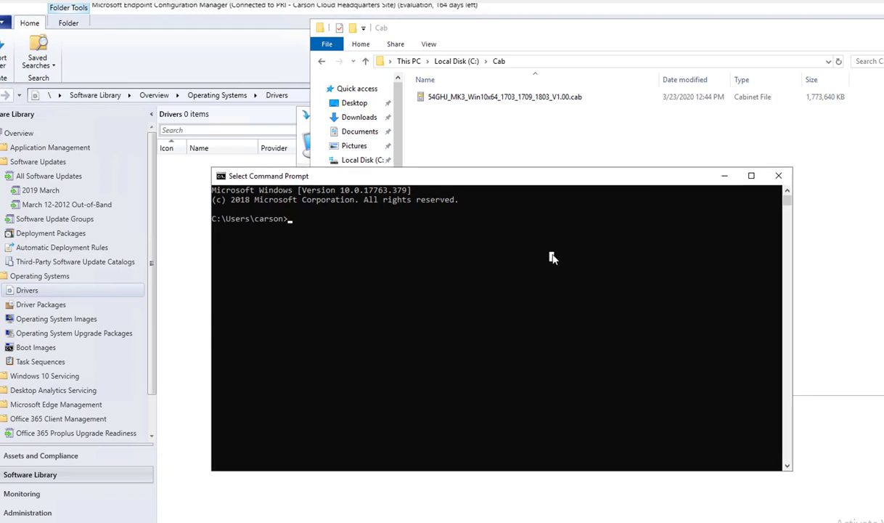
pyautogui.write('exp')
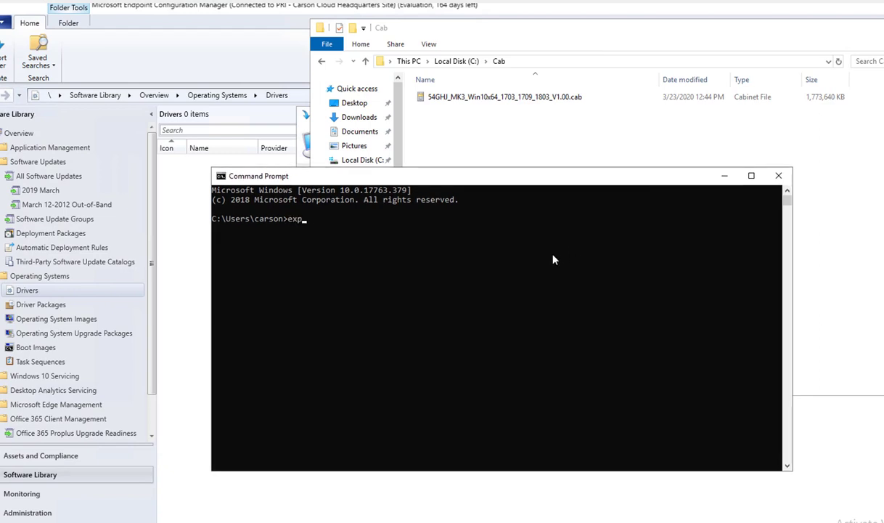
pyautogui.write('and')
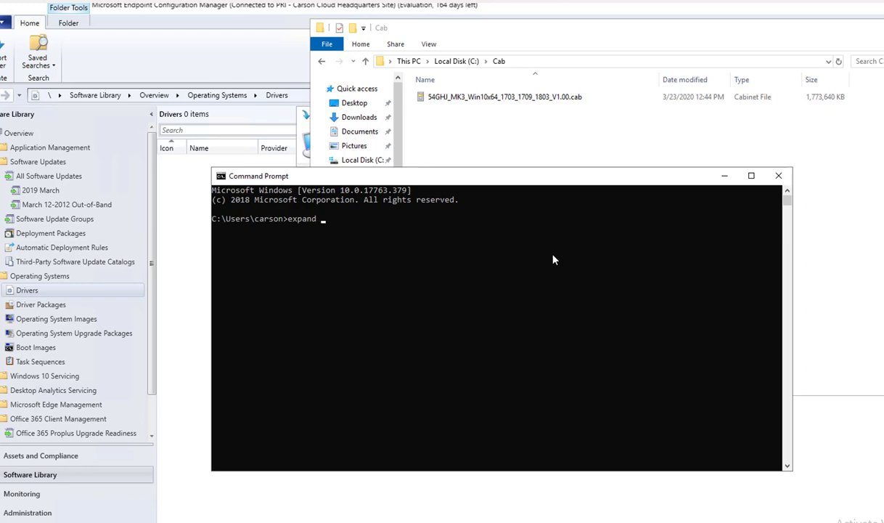
pyautogui.write('c:\\')
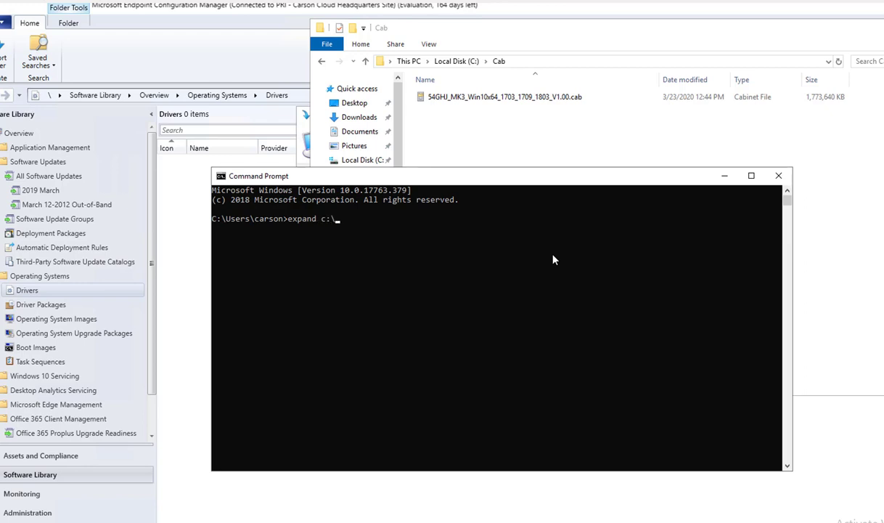
pyautogui.write('cab\\')
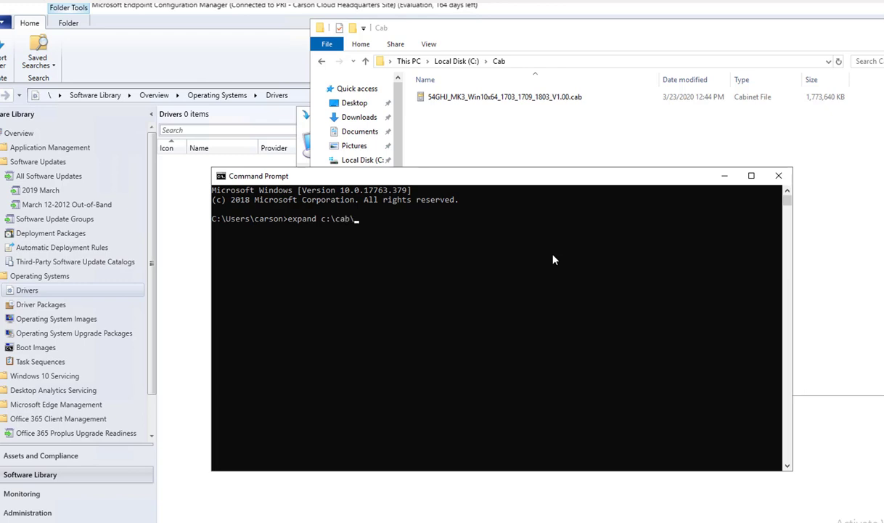
pyautogui.click(503, 96)
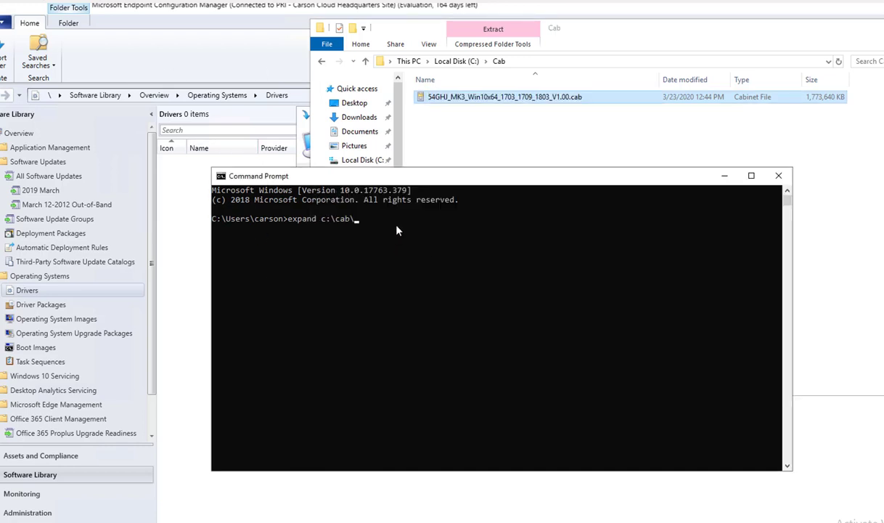
pyautogui.write('54GHJ_MK3_Win10x64_1703_1709_1803_V1.00.cab')
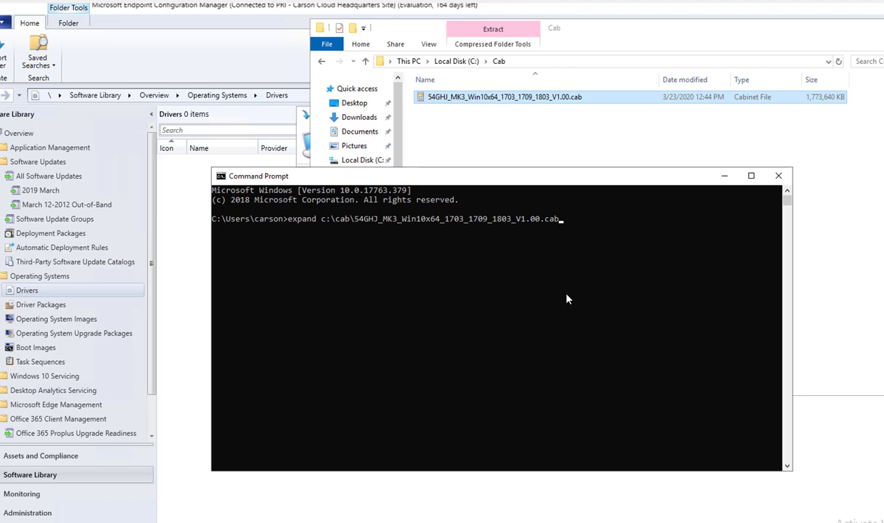
pyautogui.moveTo(423, 225)
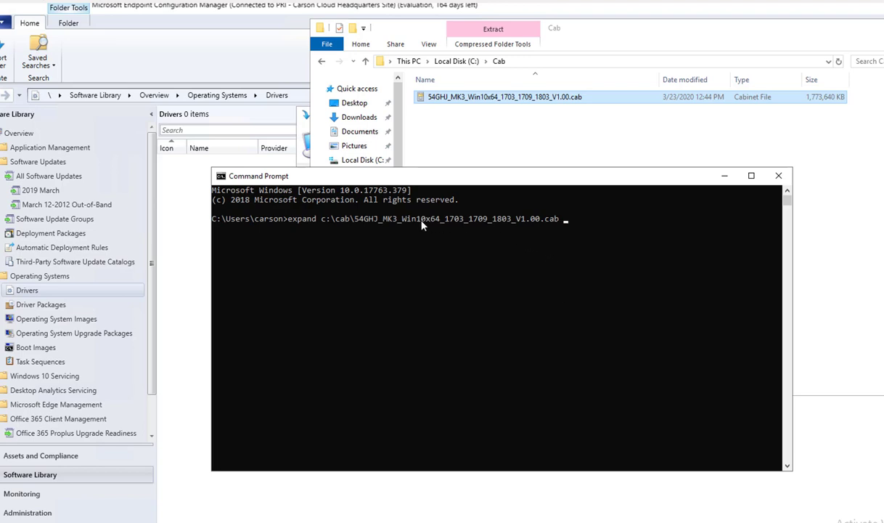
pyautogui.moveTo(424, 249)
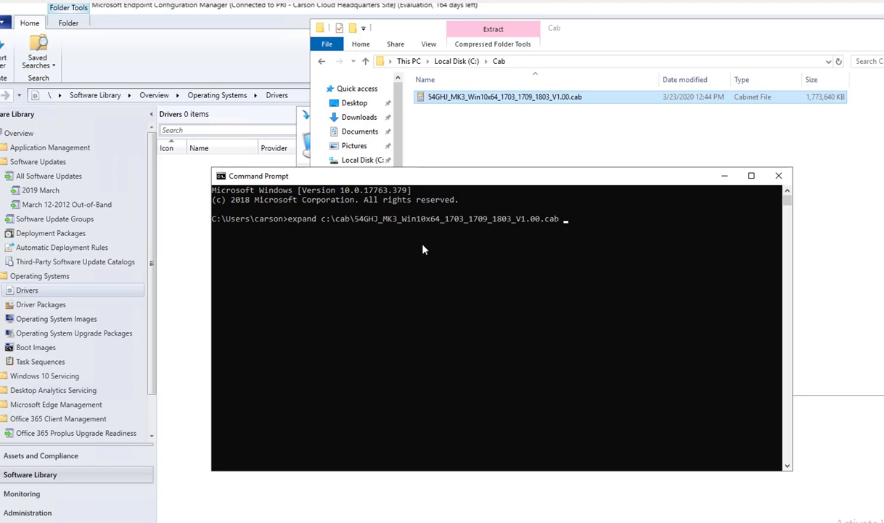
pyautogui.moveTo(566, 235)
pyautogui.write(' -')
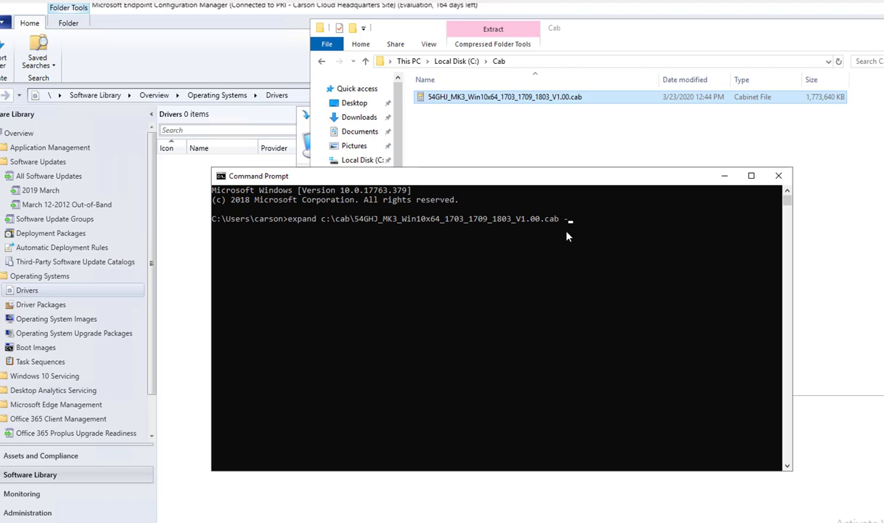
pyautogui.write('F')
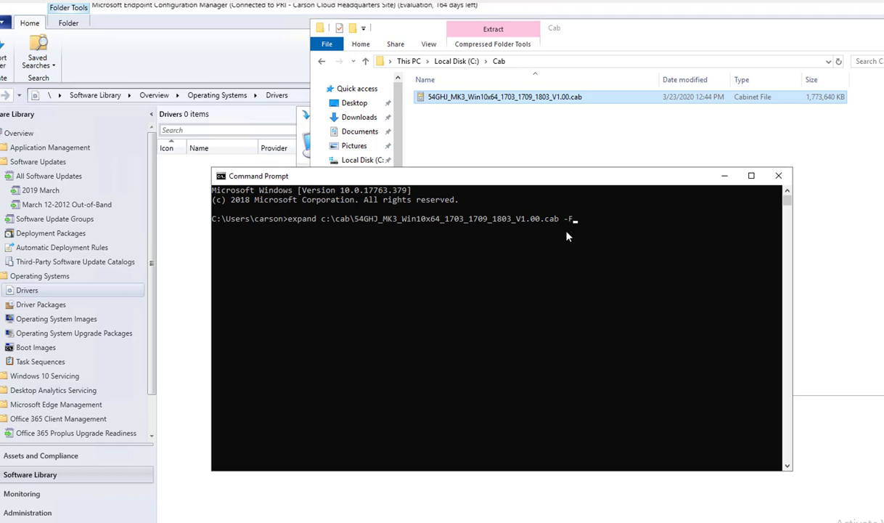
pyautogui.write(':*')
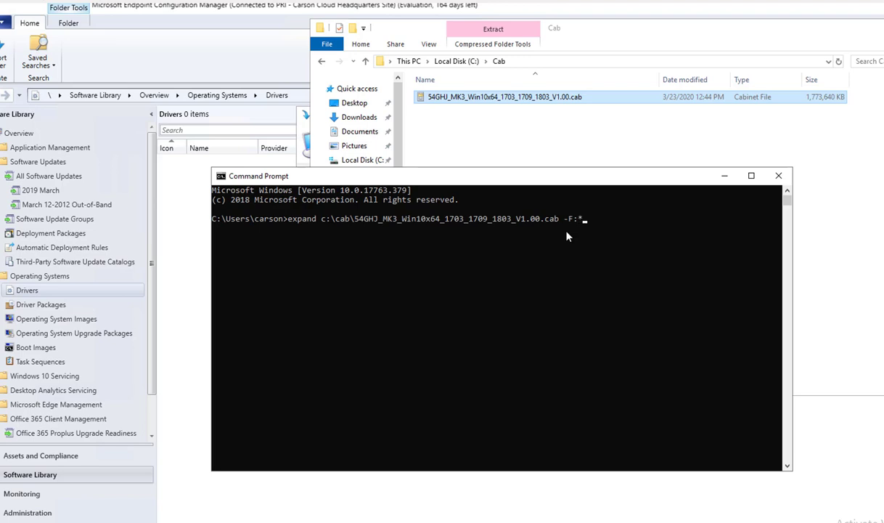
pyautogui.write('C:')
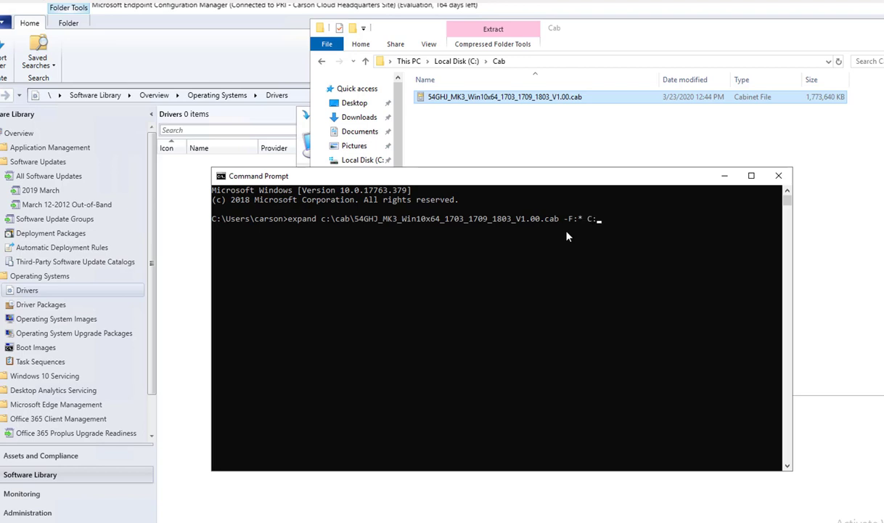
pyautogui.write('te')
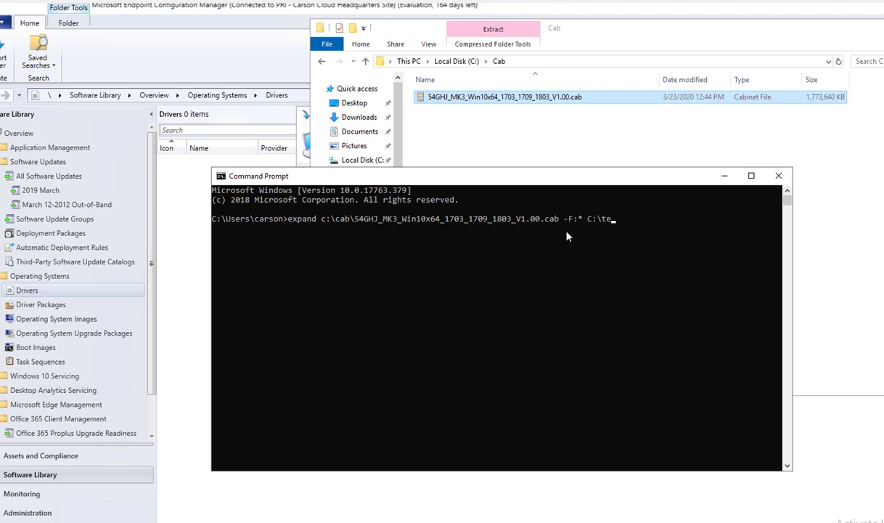
pyautogui.write('mp')
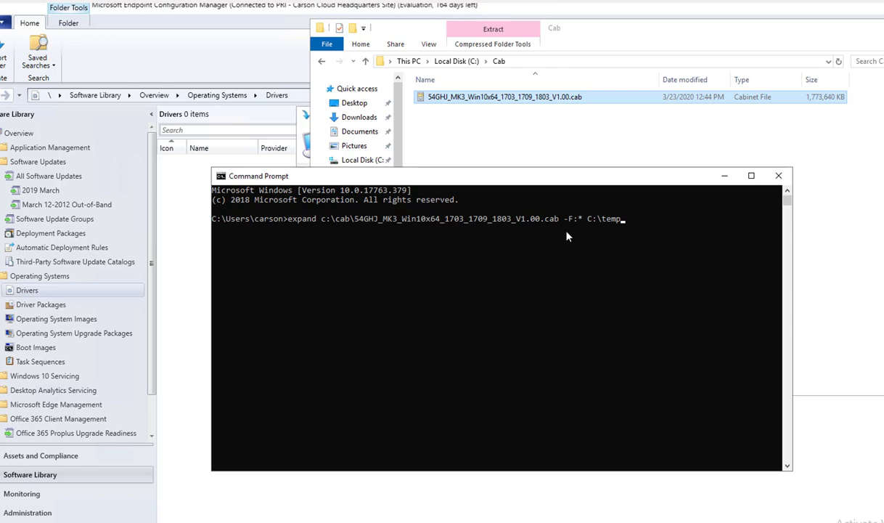
pyautogui.moveTo(383, 229)
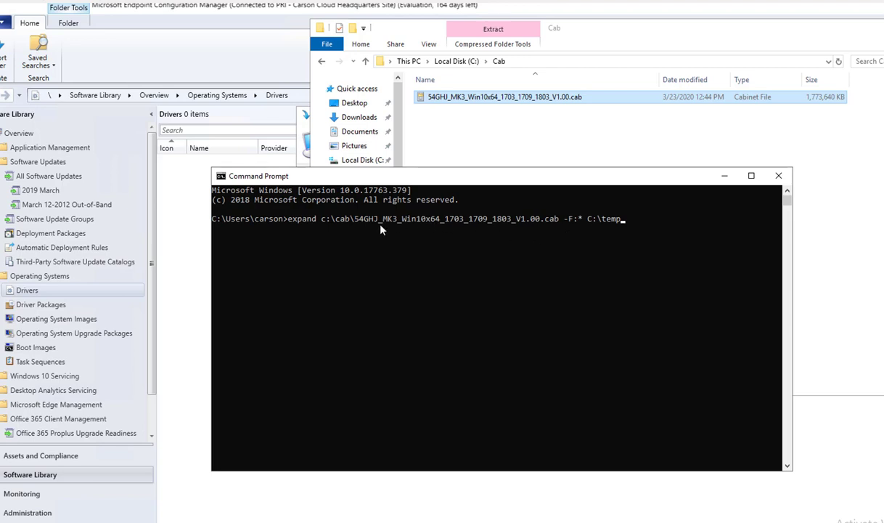
pyautogui.moveTo(630, 231)
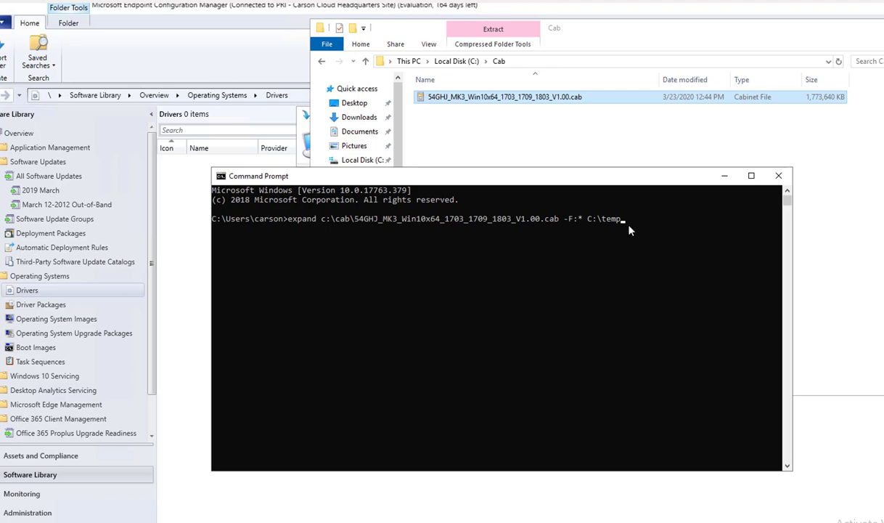
pyautogui.moveTo(572, 225)
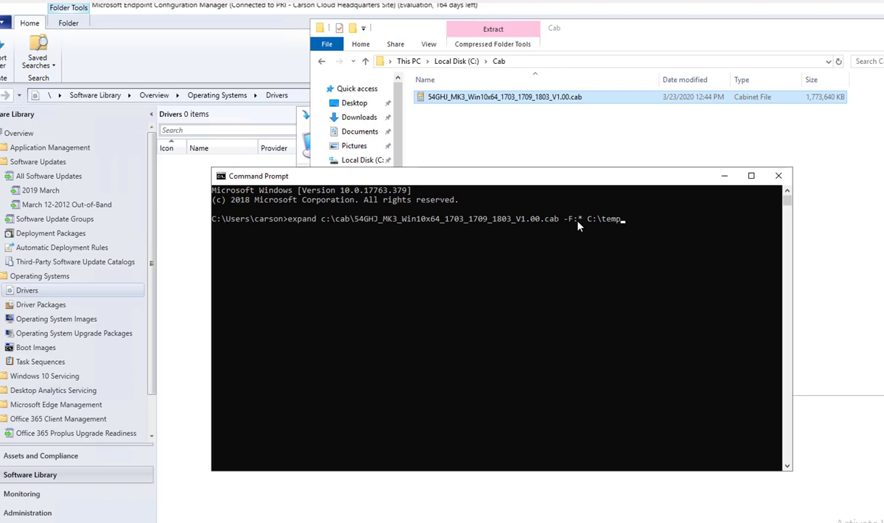
pyautogui.moveTo(626, 223)
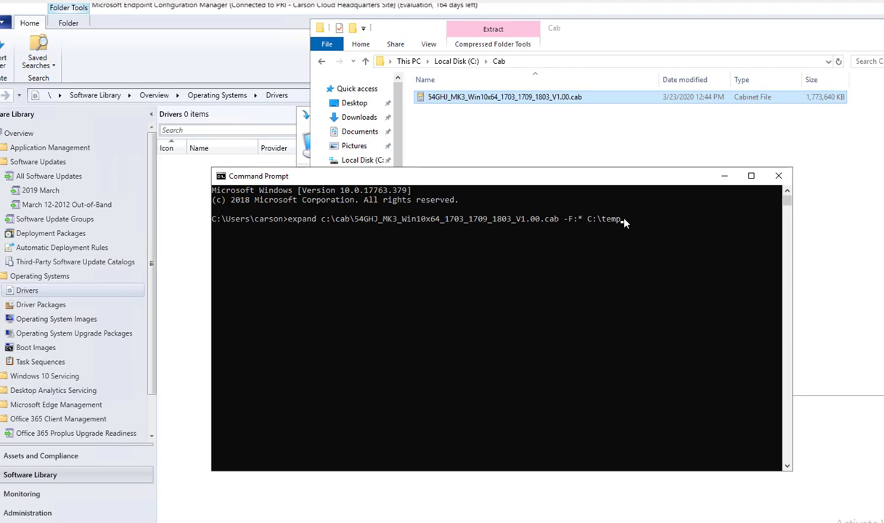
# - Run the expand command to extract the 747 driver files into C:\temp
pyautogui.press('Return')
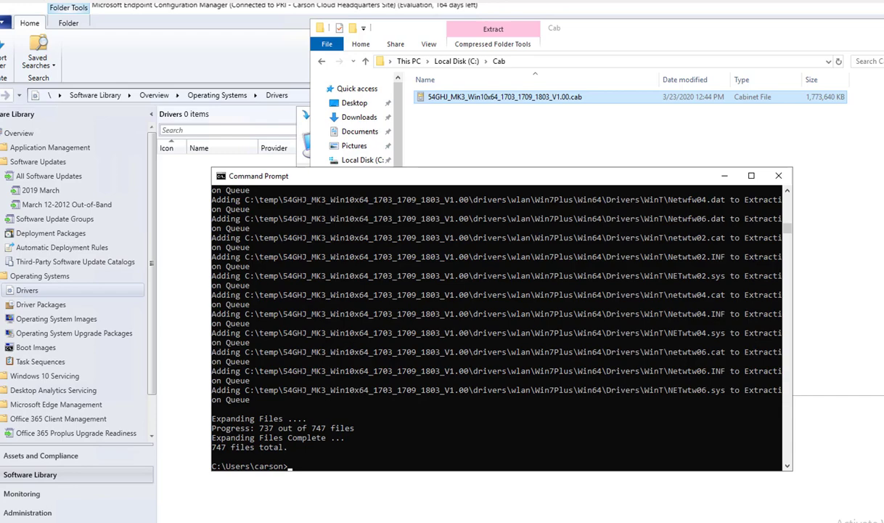
pyautogui.moveTo(272, 412)
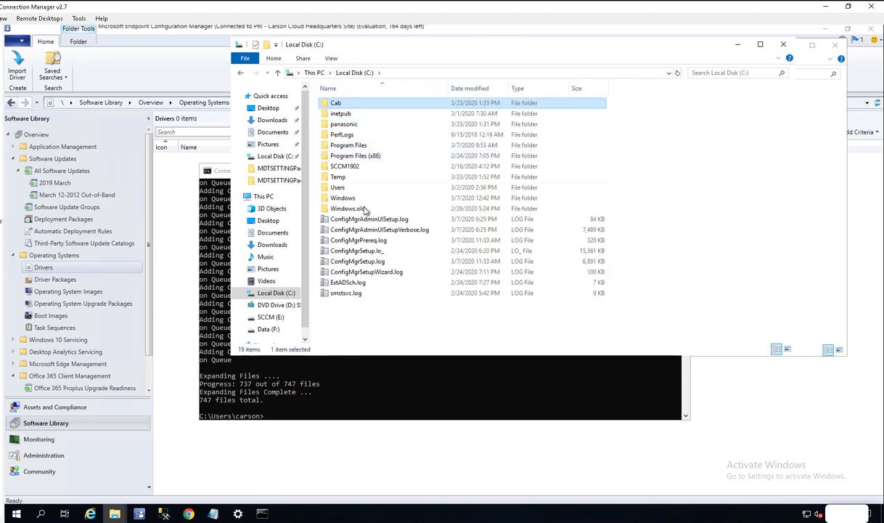
# - Open the extracted driver folder in C:\Temp and select the drivers folder and readme
pyautogui.doubleClick(337, 177)
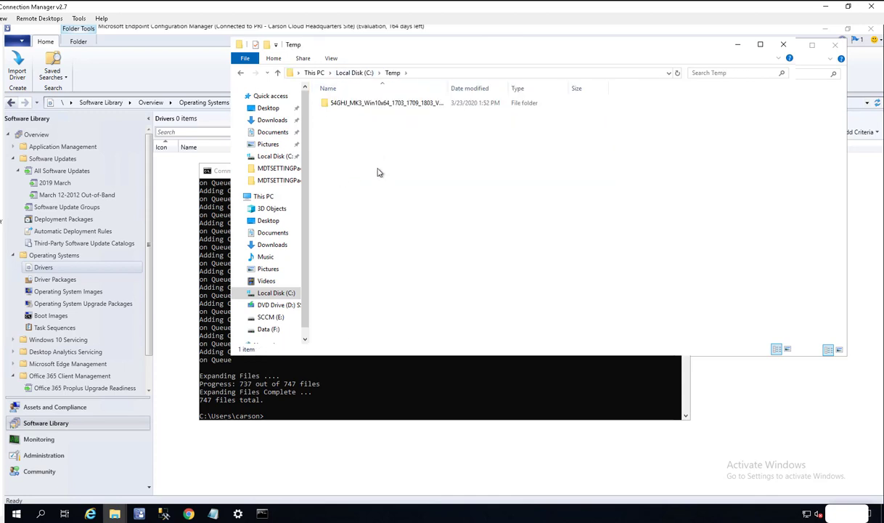
pyautogui.click(384, 103)
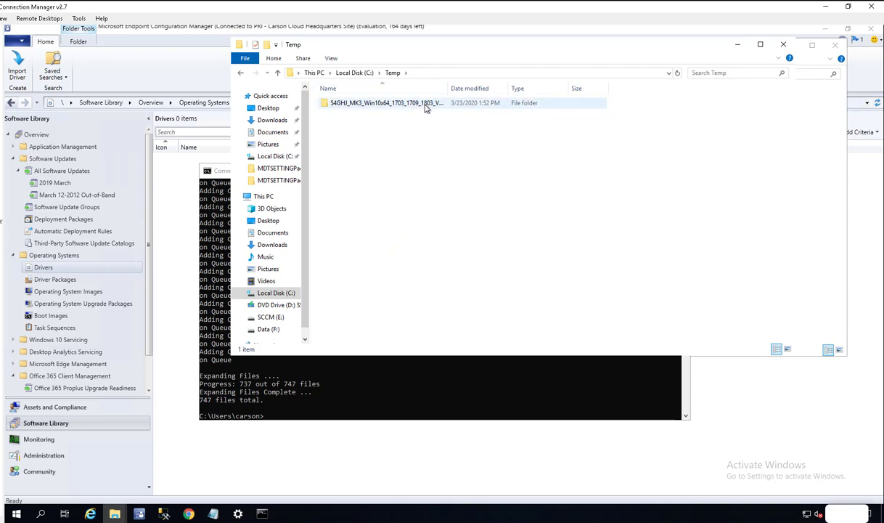
pyautogui.doubleClick(384, 102)
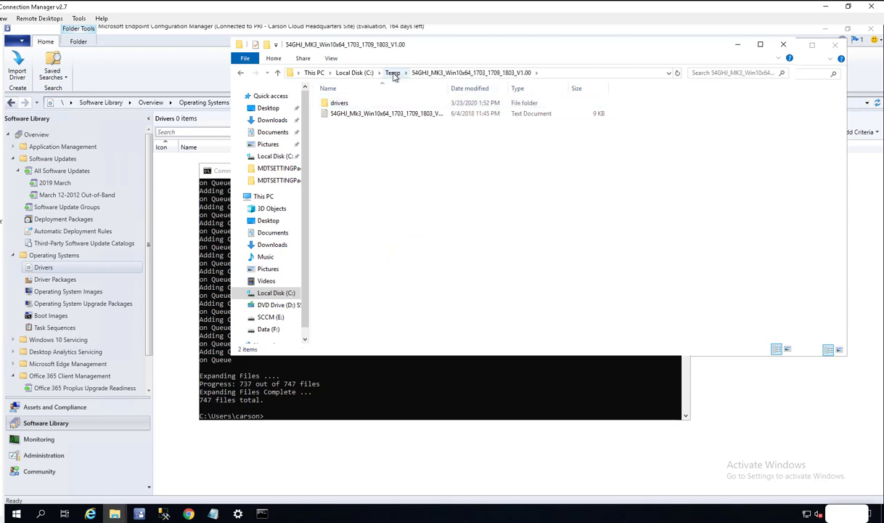
pyautogui.click(339, 102)
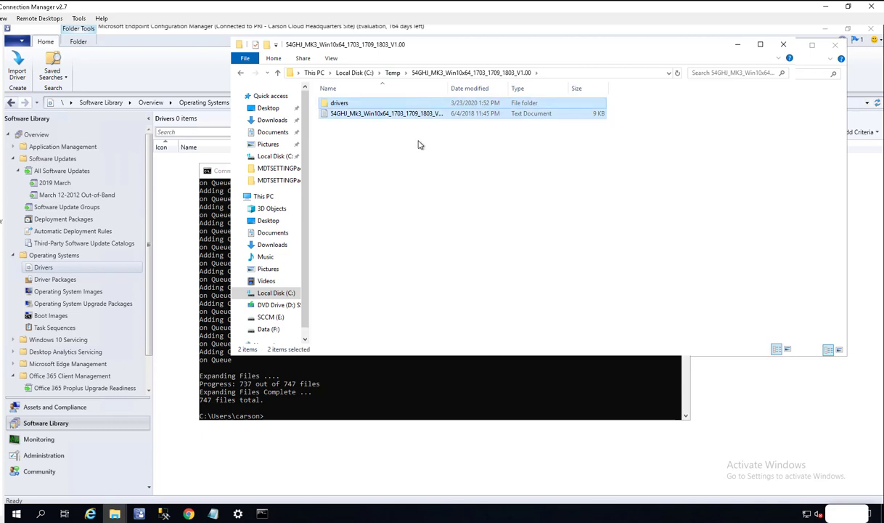
pyautogui.moveTo(234, 506)
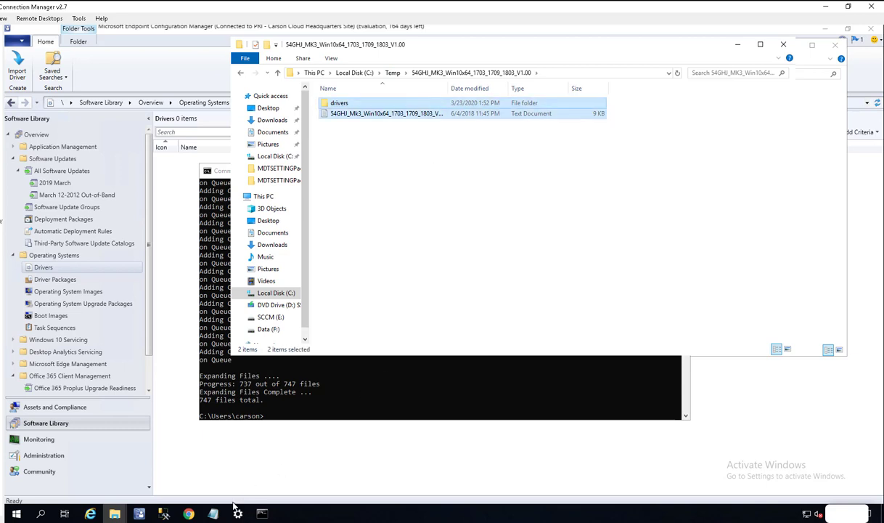
pyautogui.moveTo(115, 514)
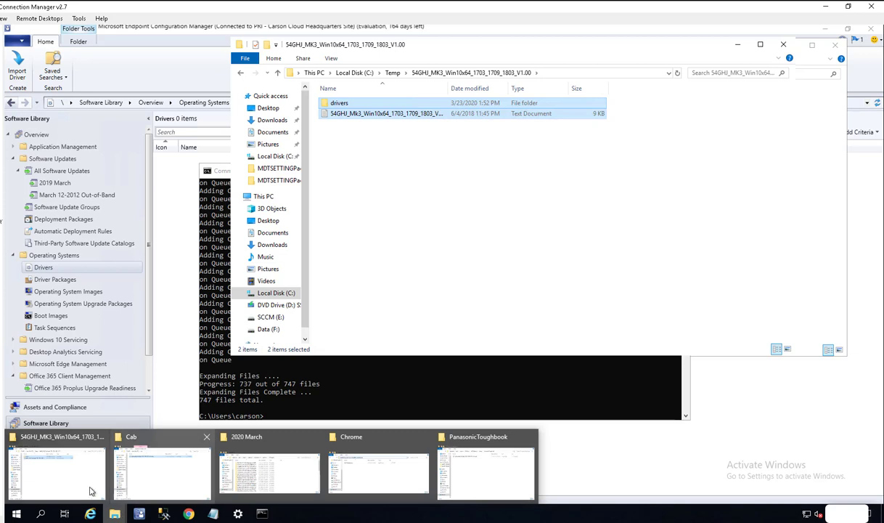
# - Paste them into the PanasonicToughbook share and delete the .cab file there
pyautogui.click(485, 472)
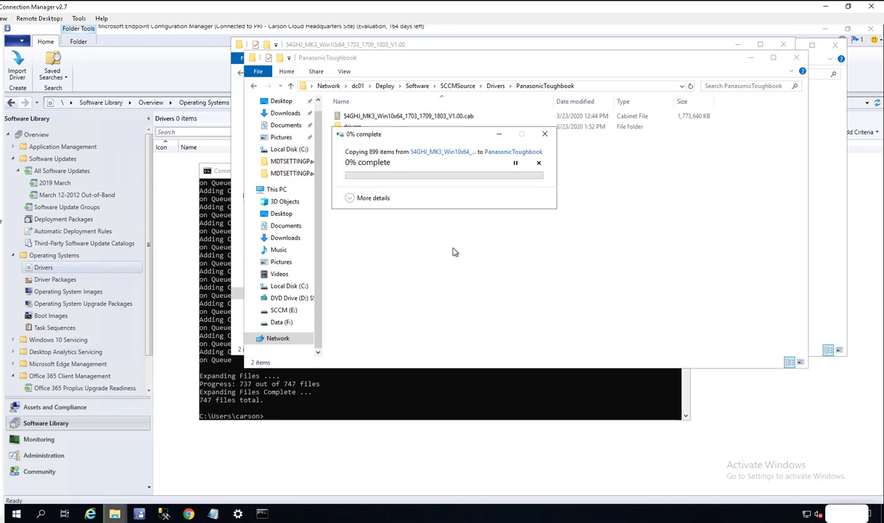
pyautogui.moveTo(403, 137)
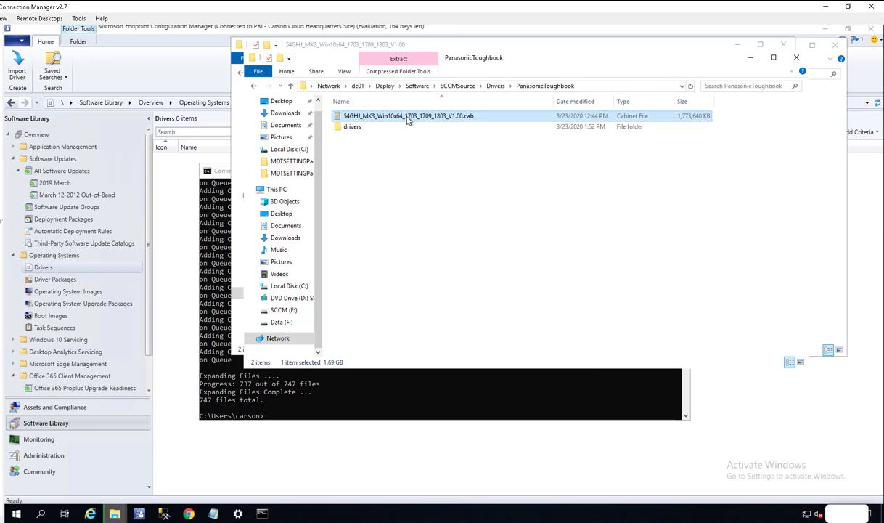
pyautogui.rightClick(408, 117)
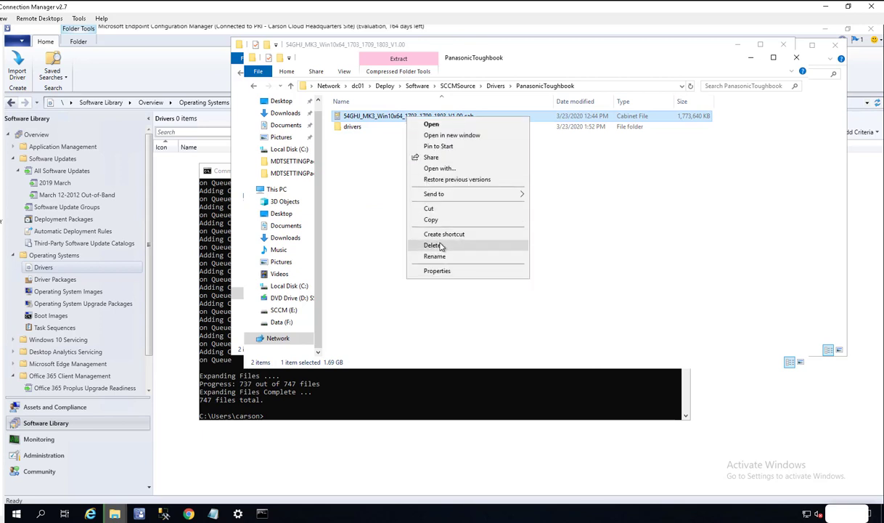
pyautogui.click(483, 320)
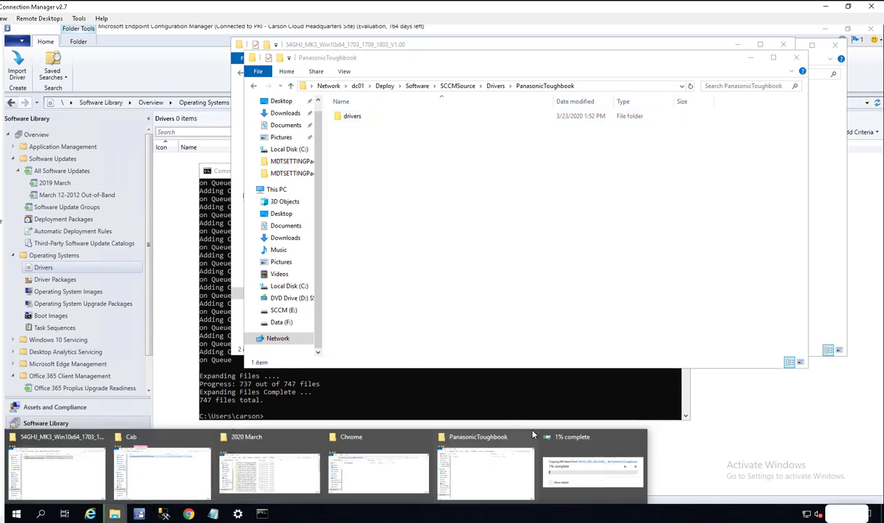
pyautogui.click(592, 472)
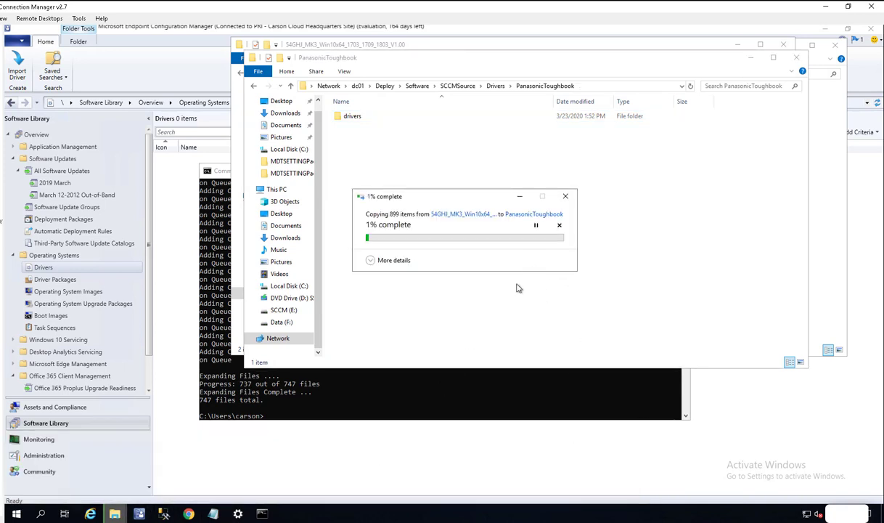
pyautogui.moveTo(450, 265)
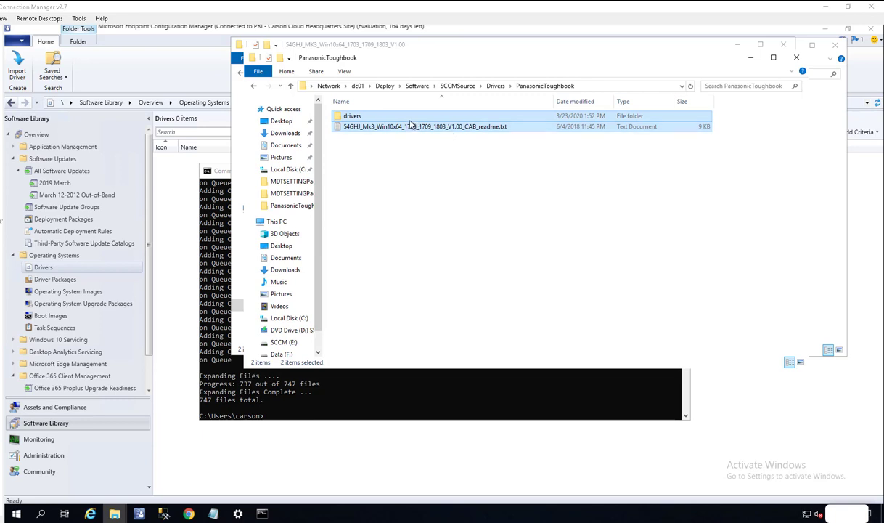
pyautogui.click(494, 86)
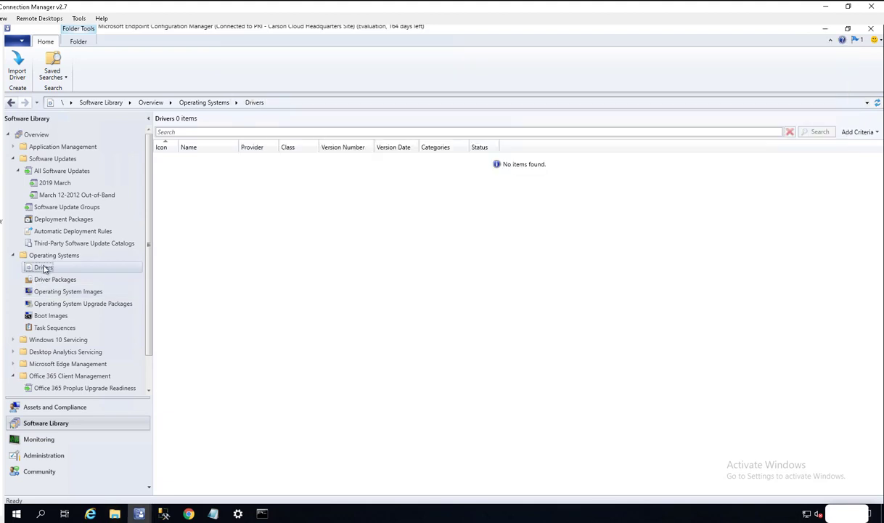
pyautogui.moveTo(139, 514)
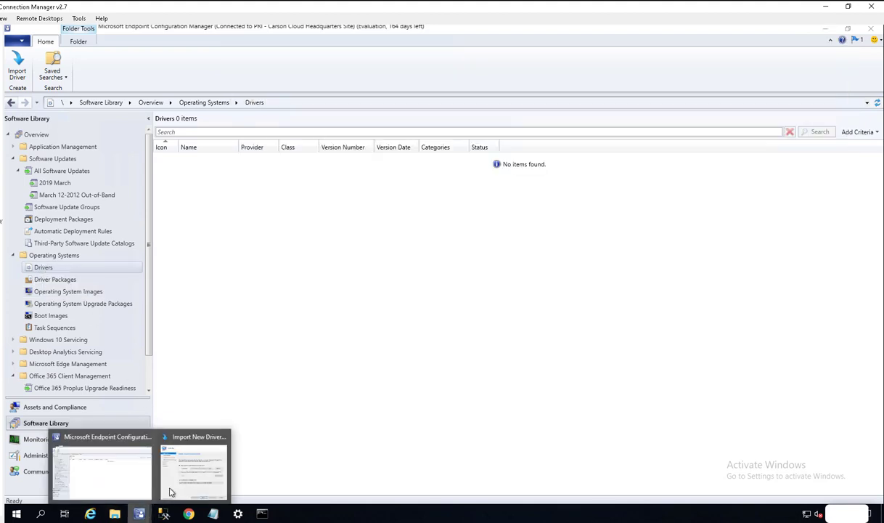
# - Browse to Drivers\PanasonicToughbook on the share as the import source and continue
pyautogui.click(193, 469)
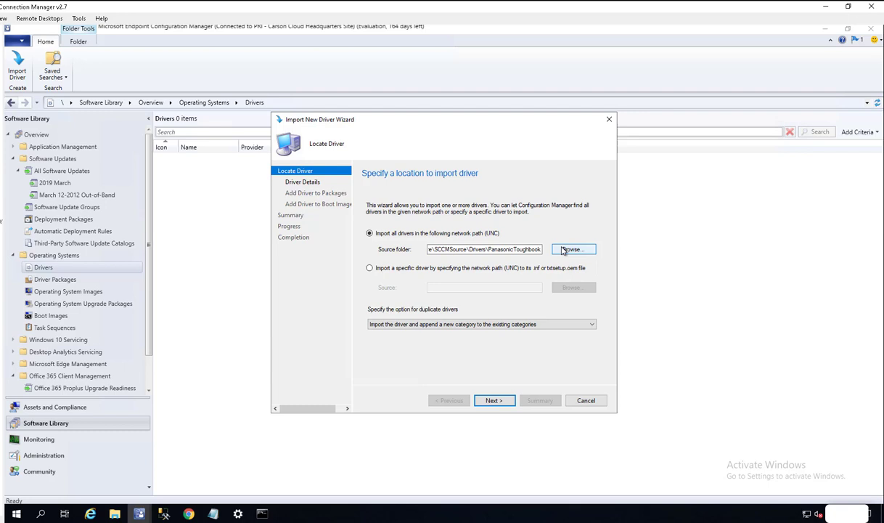
pyautogui.click(573, 249)
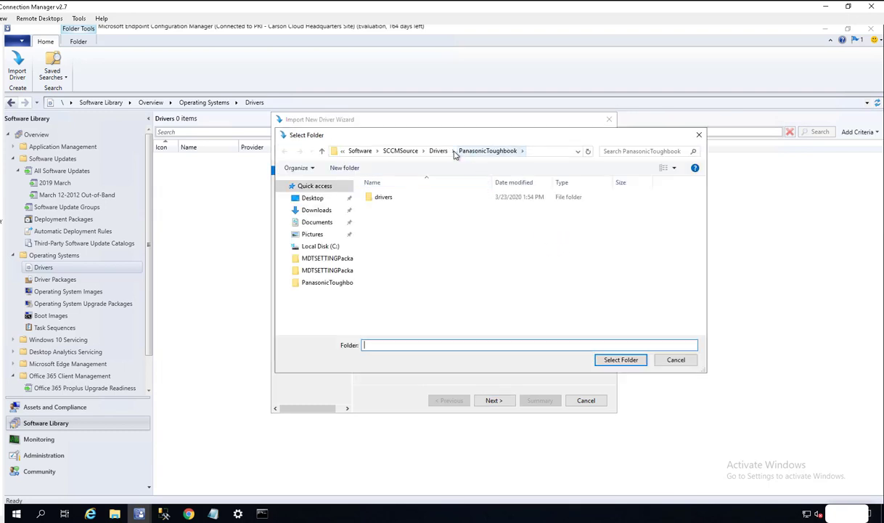
pyautogui.click(438, 151)
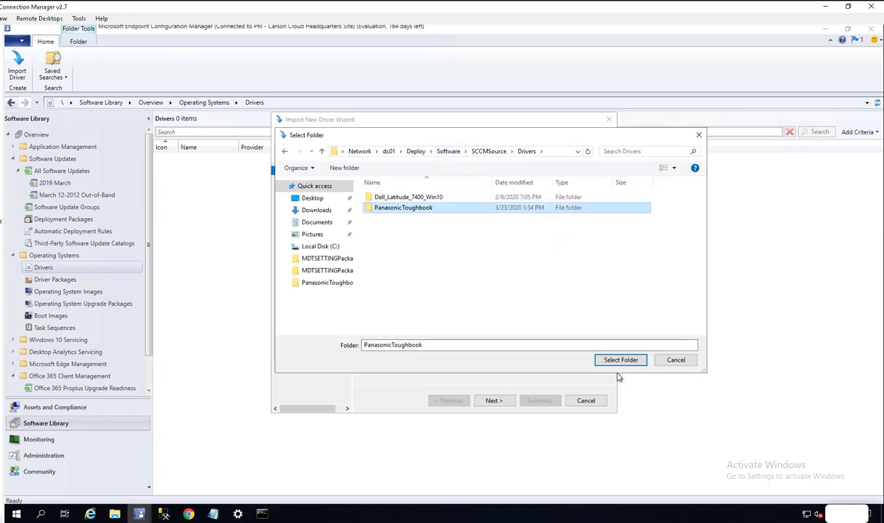
pyautogui.click(621, 359)
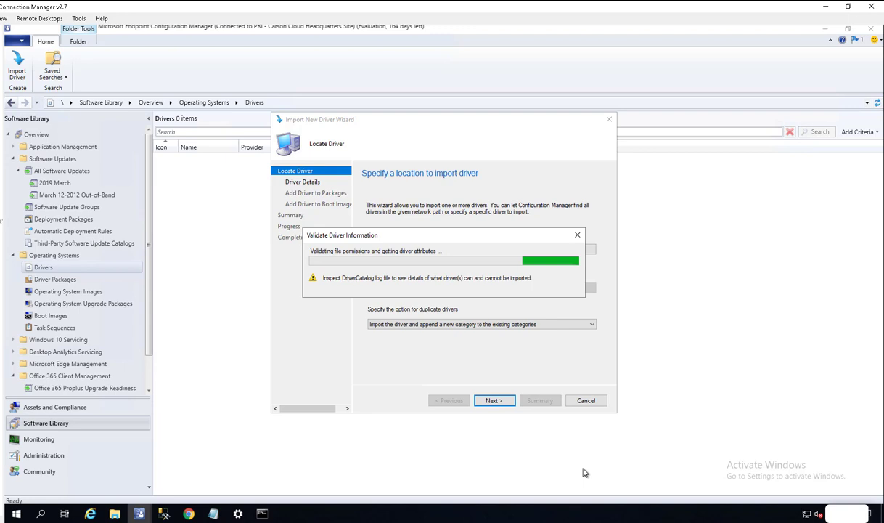
pyautogui.moveTo(400, 355)
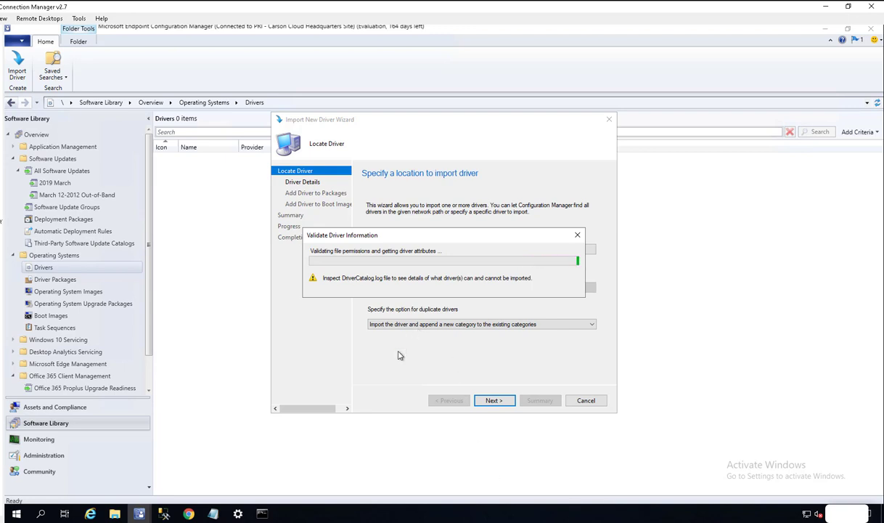